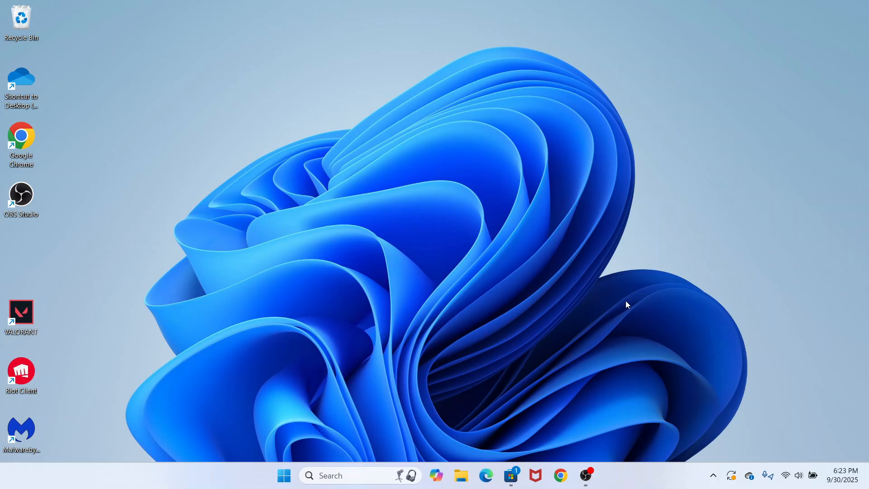
mouse_move(787, 482)
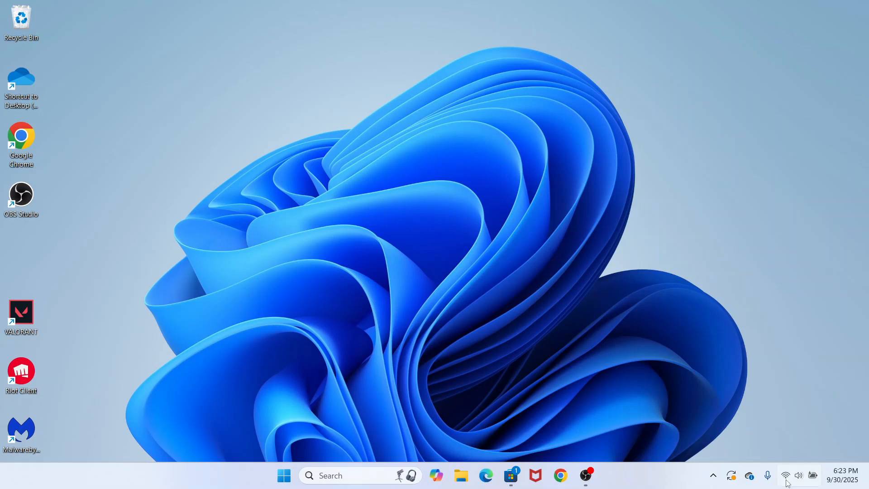
Step: Check the Wi-Fi and Bluetooth quick toggles, then search Start for 'settings'
click(786, 476)
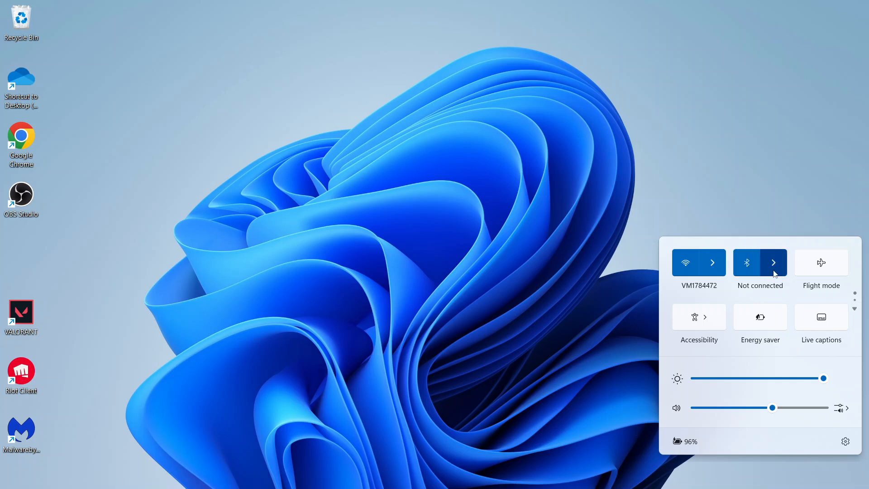
mouse_move(687, 152)
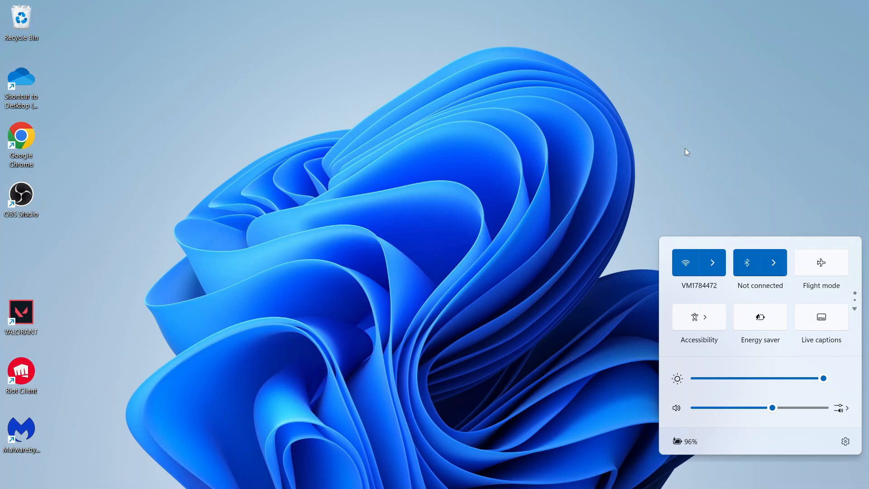
mouse_move(535, 141)
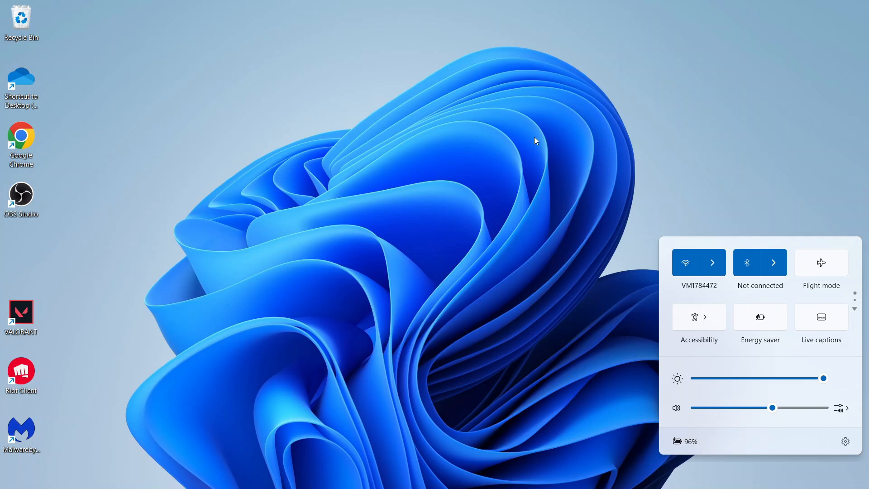
click(480, 140)
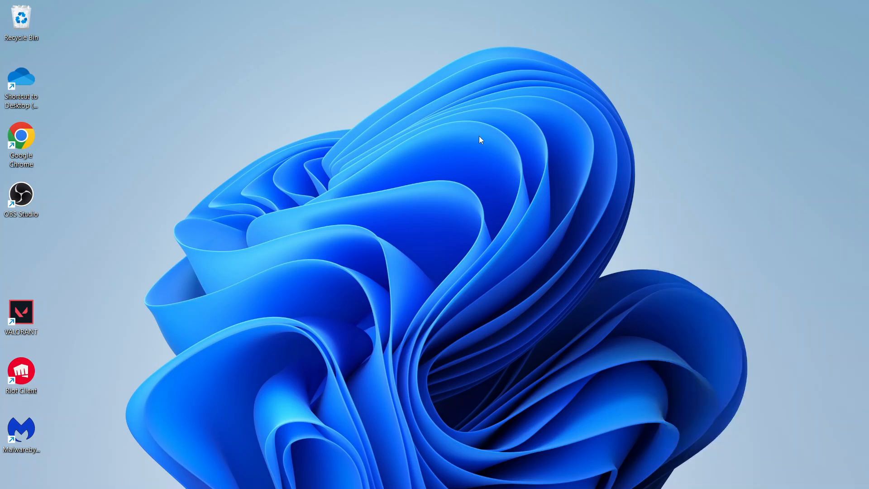
click(284, 475)
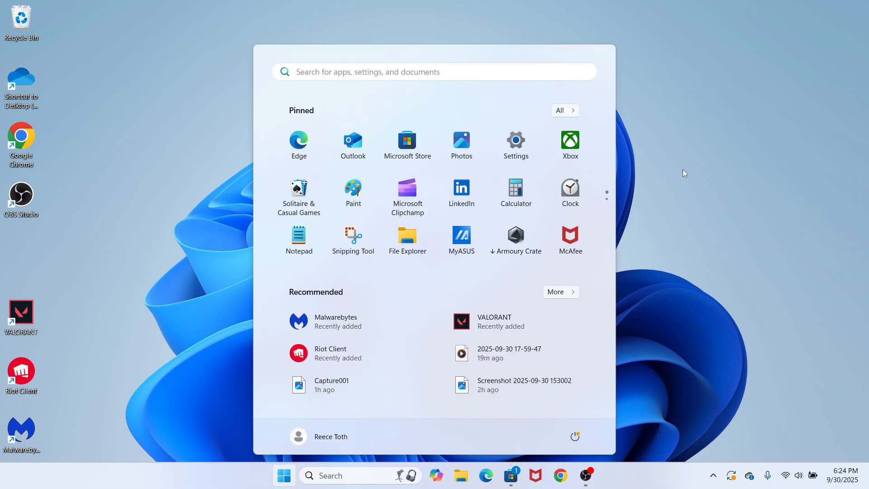
text(settings)
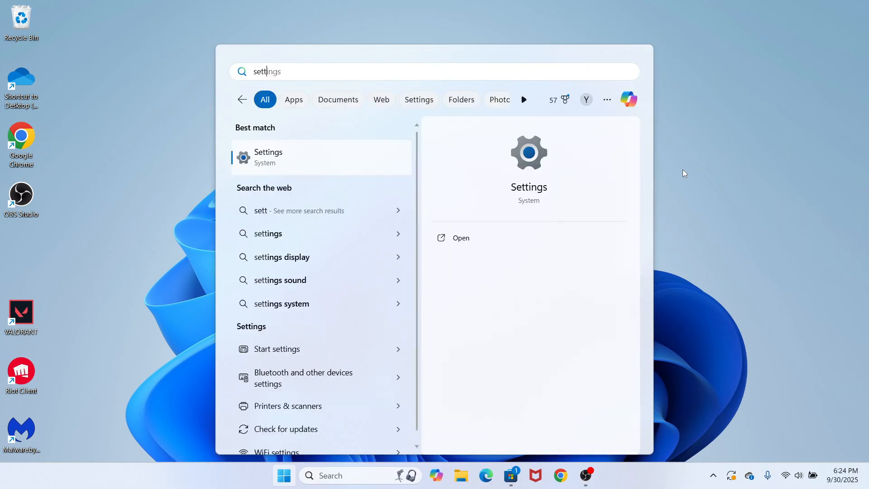
Step: Open Settings to the Bluetooth & devices page and look over its options
click(461, 237)
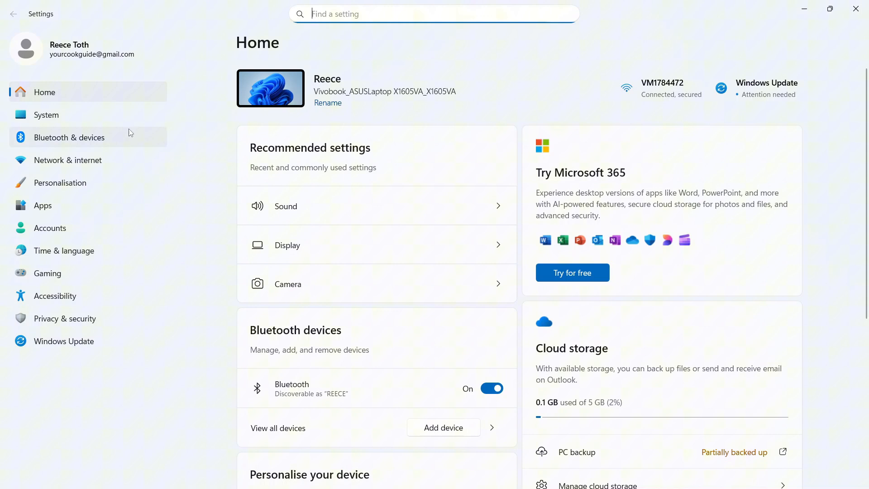
click(69, 138)
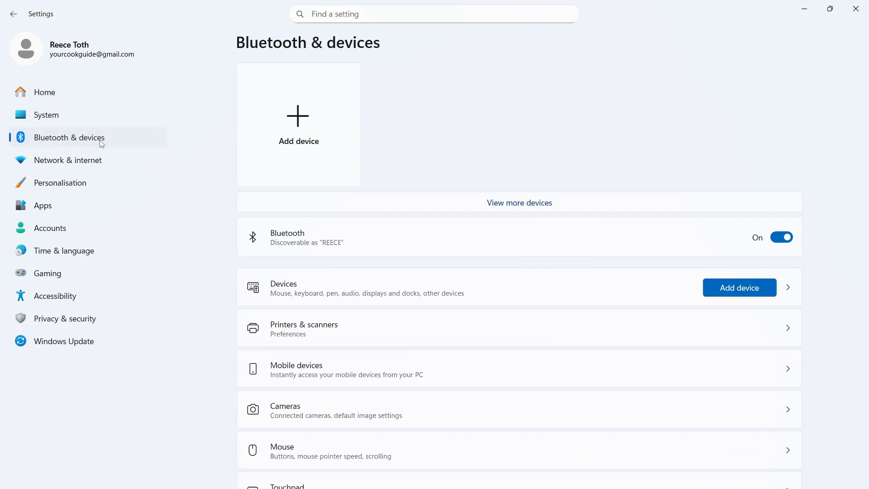
scroll(down, 3)
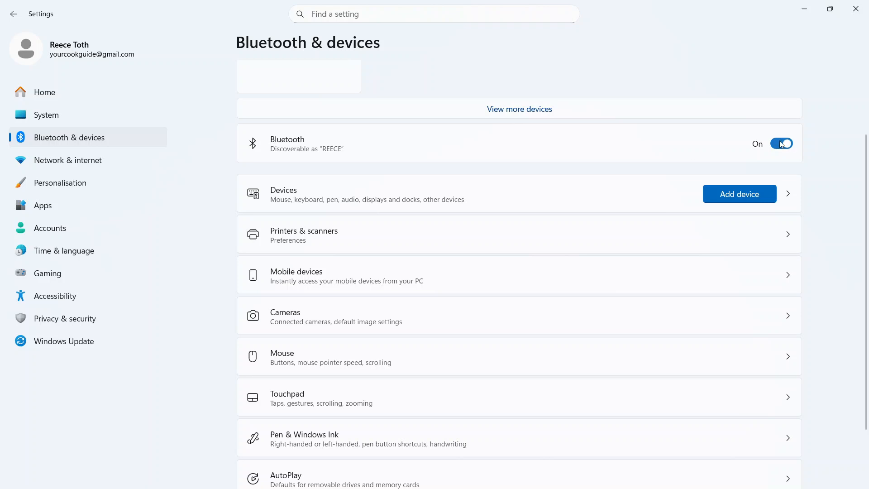
scroll(up, 3)
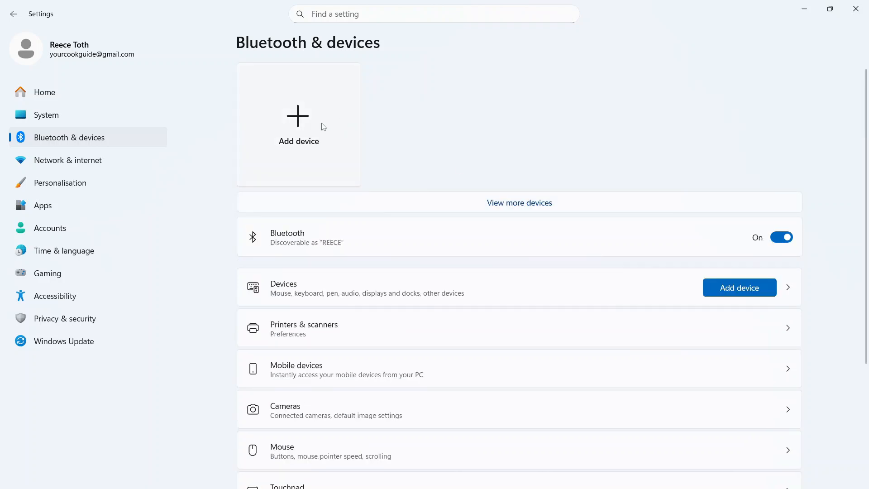
Step: Try pairing a Bluetooth device, cancel it, and search Start for 'serv'
click(298, 125)
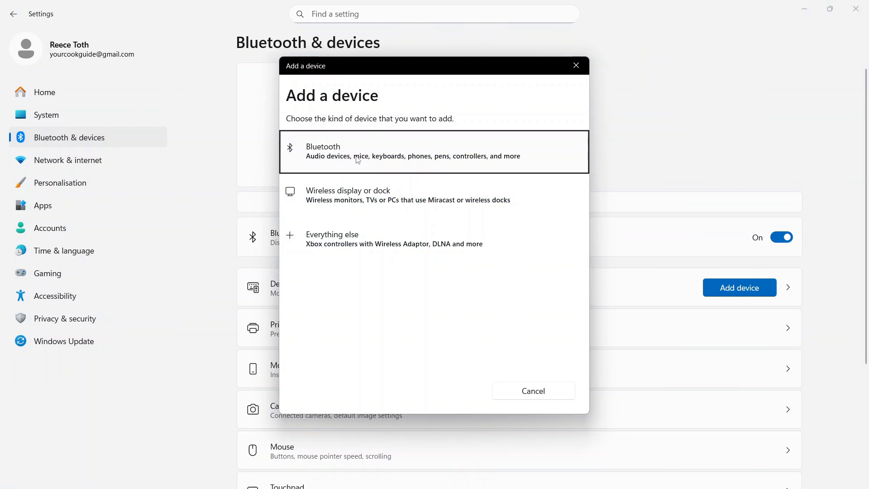
click(410, 151)
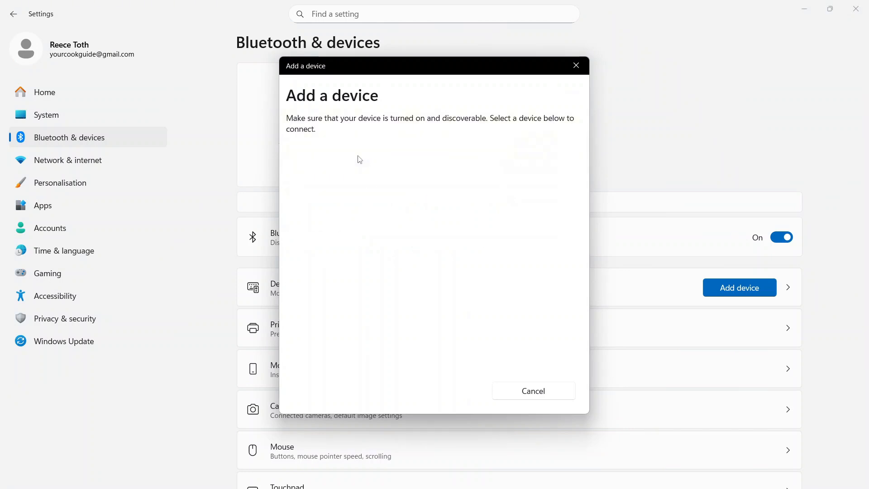
click(532, 391)
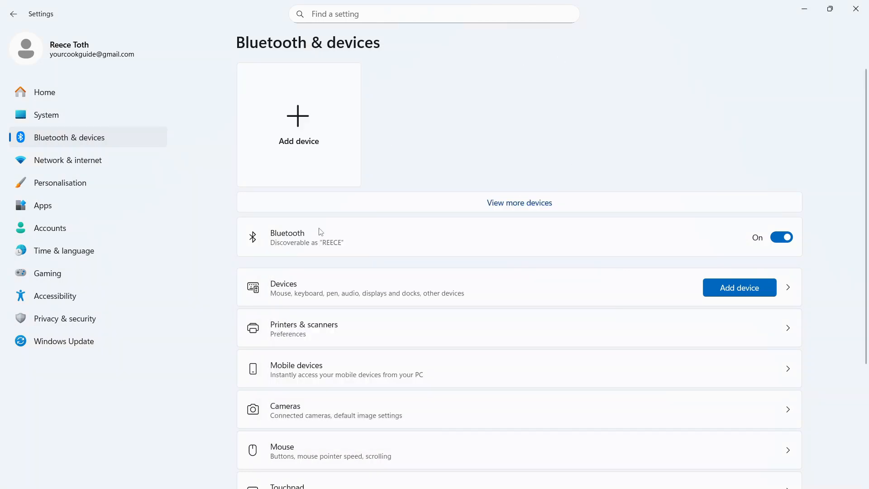
mouse_move(855, 9)
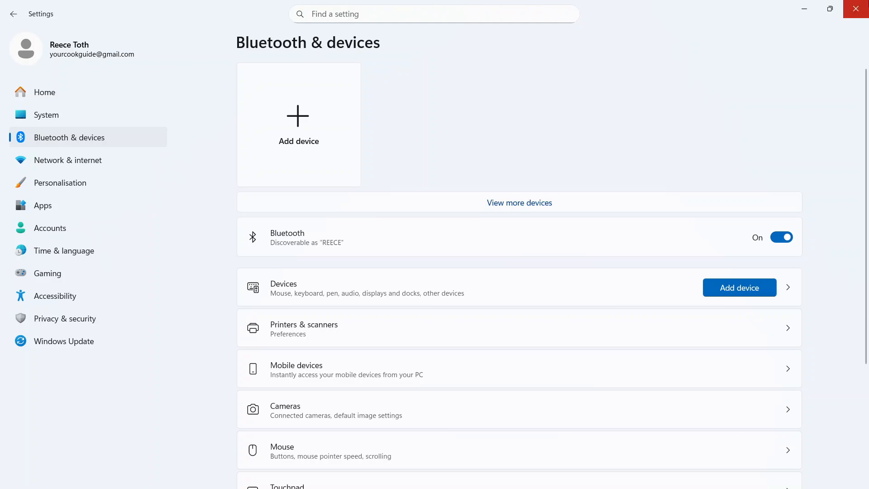
click(284, 475)
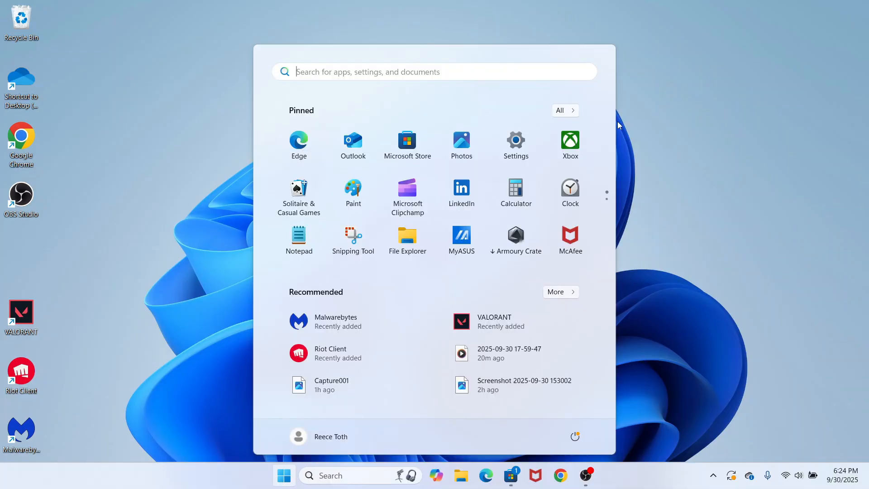
text(serv)
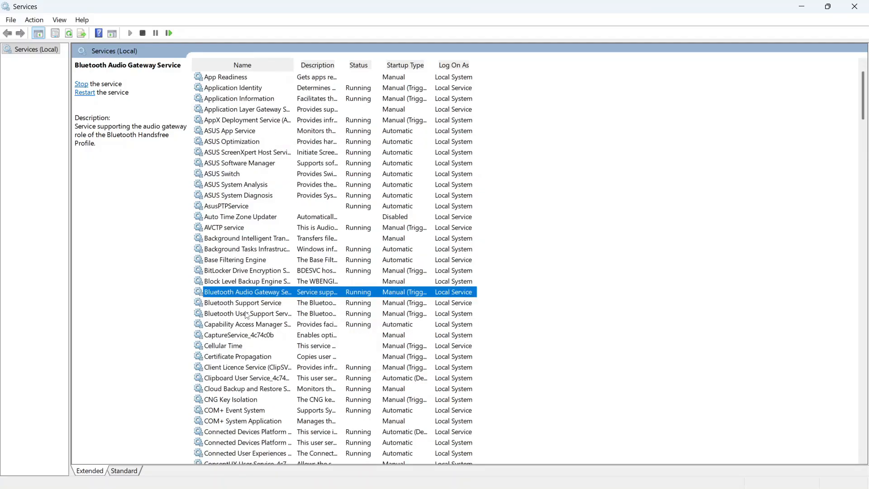
Step: Set the Bluetooth Support Service startup type to Automatic and leave Services
click(243, 303)
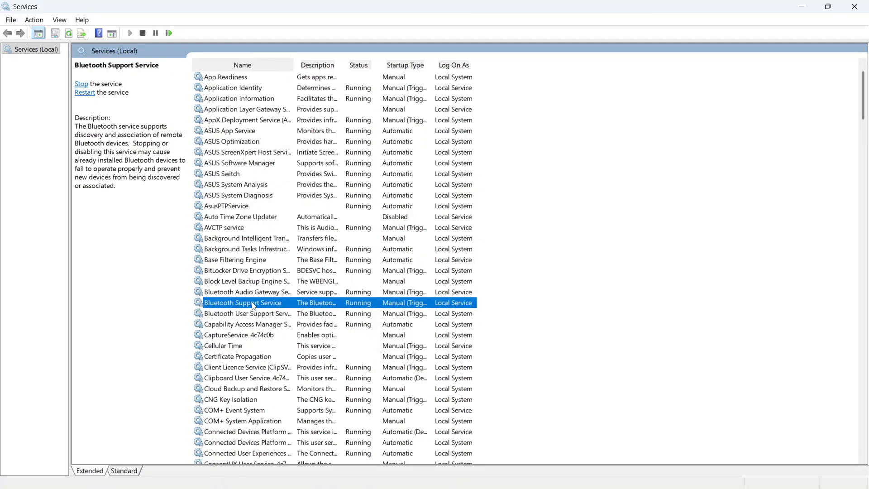
double_click(243, 303)
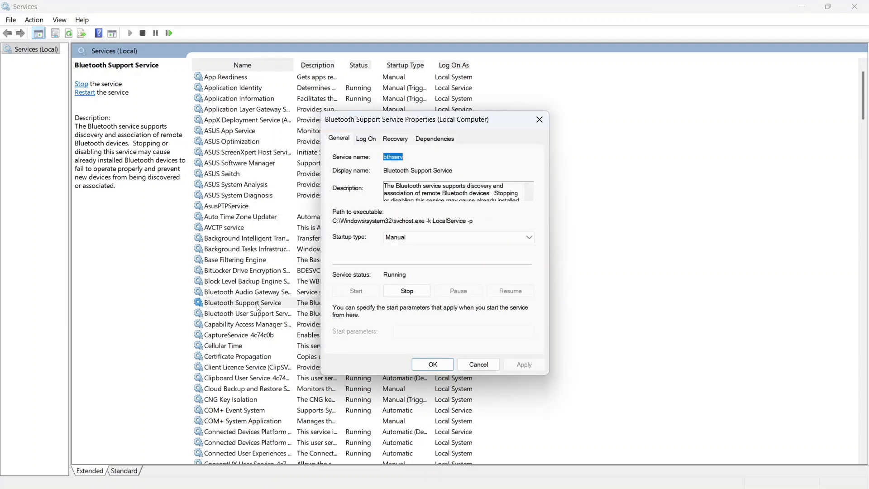
click(527, 237)
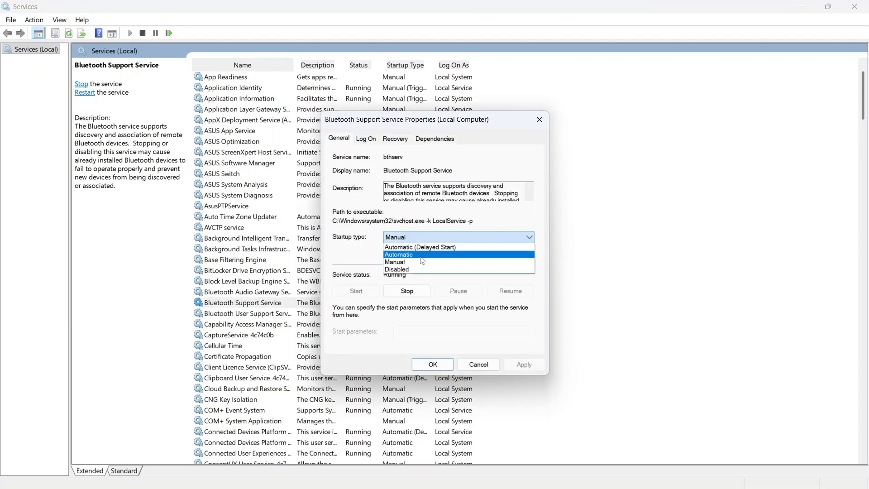
click(400, 255)
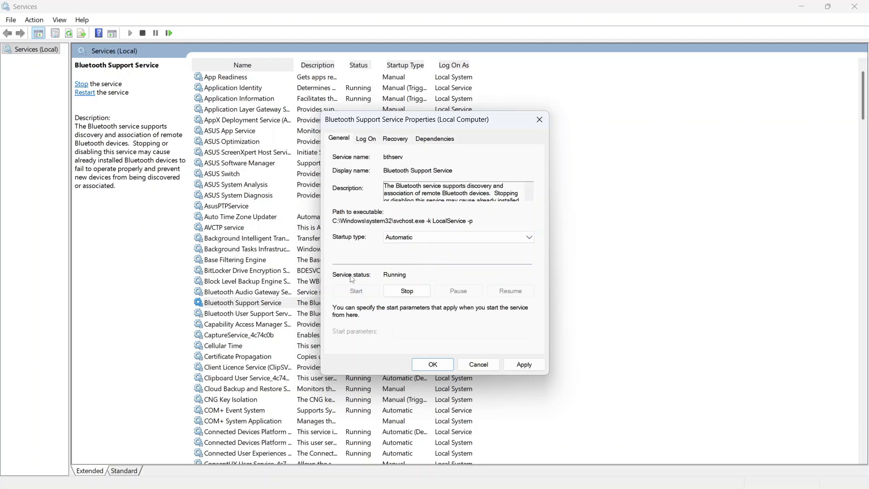
mouse_move(525, 361)
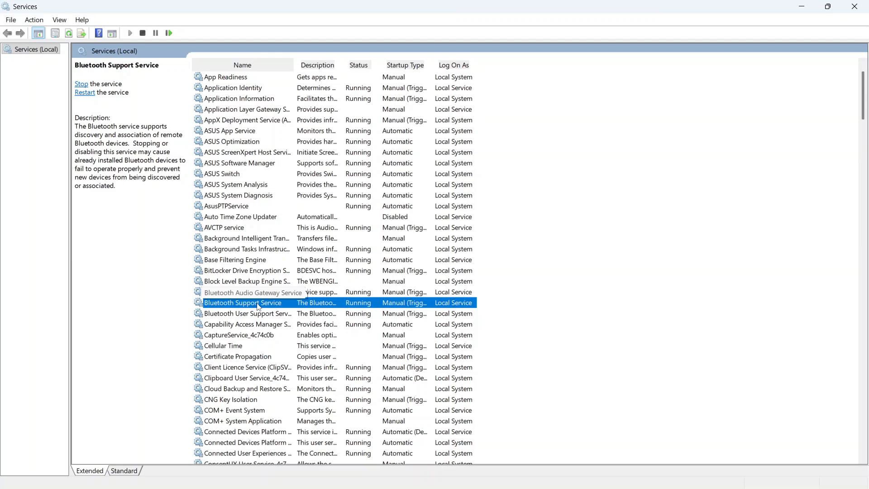
right_click(258, 303)
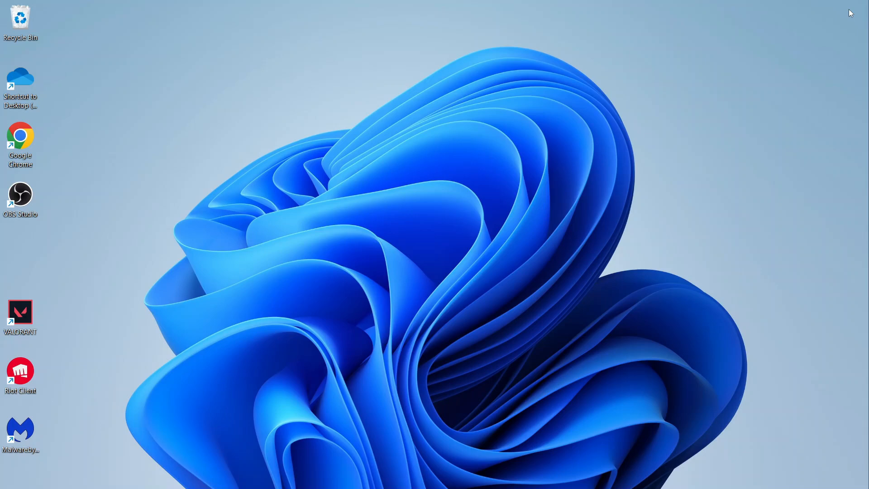
mouse_move(622, 144)
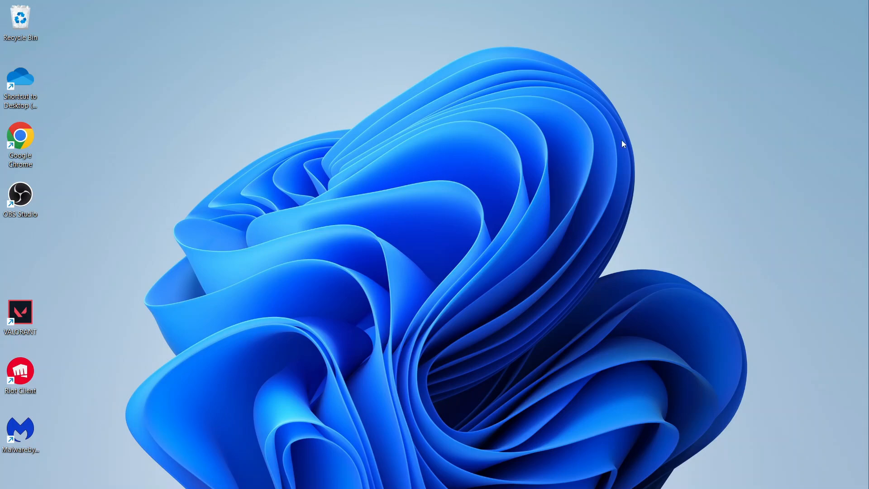
click(284, 475)
text(devic)
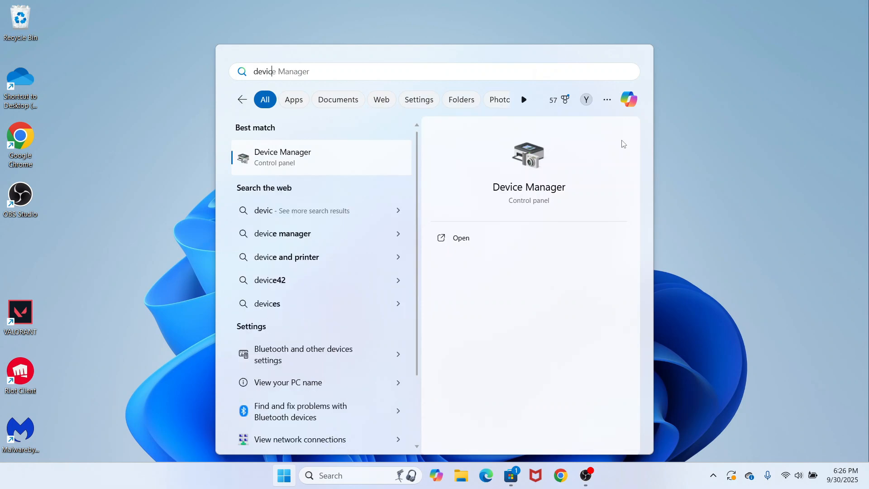
Step: Launch Device Manager from the Start search results
click(461, 237)
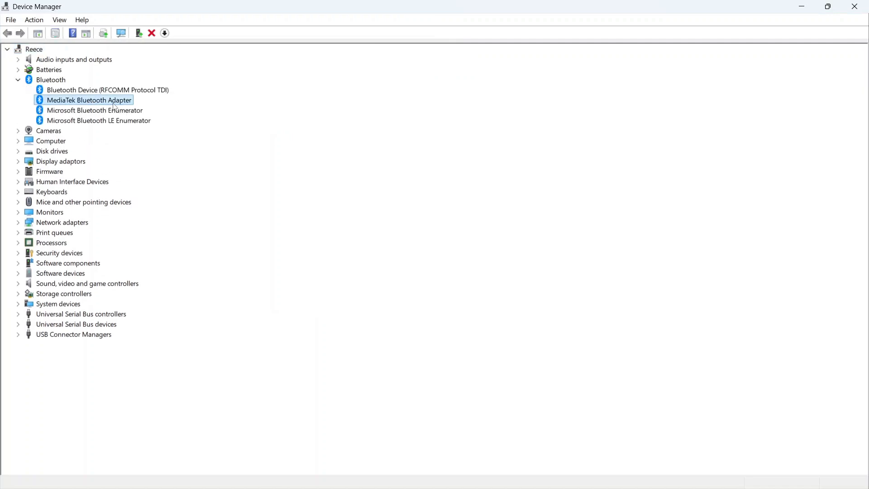
Step: Uninstall the MediaTek Bluetooth Adapter, then bring up the Bluetooth category's context menu
right_click(89, 100)
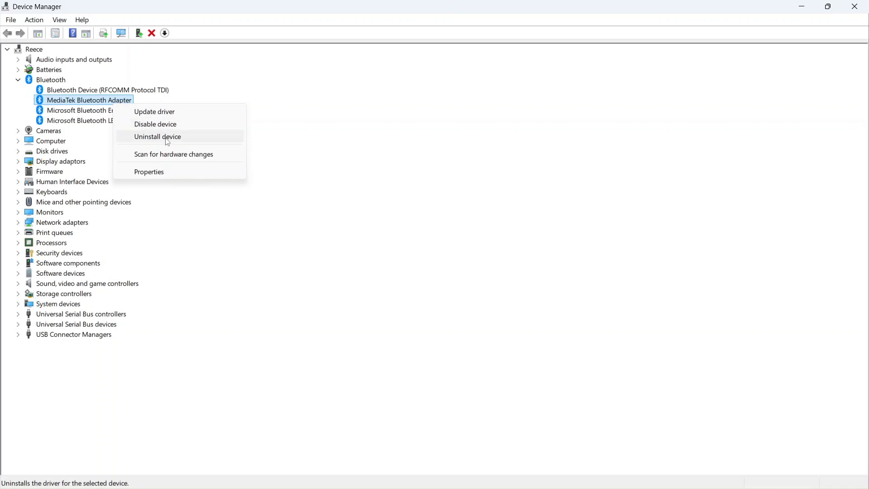
click(157, 137)
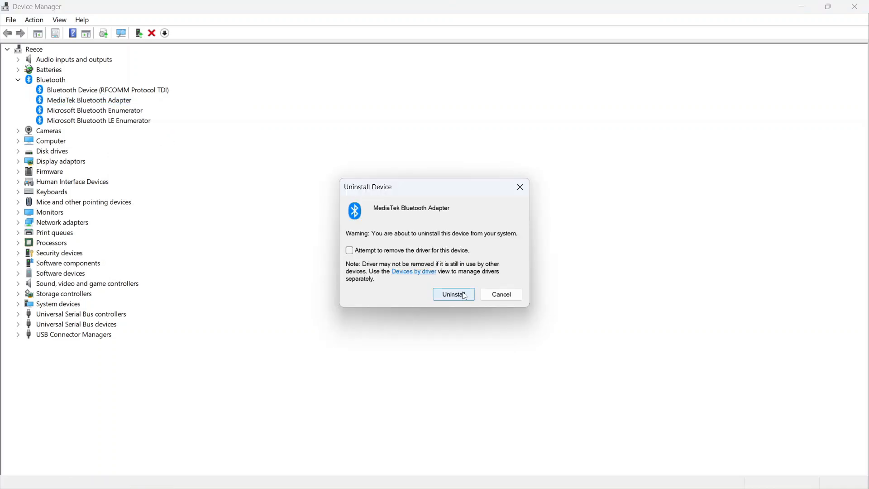
click(452, 294)
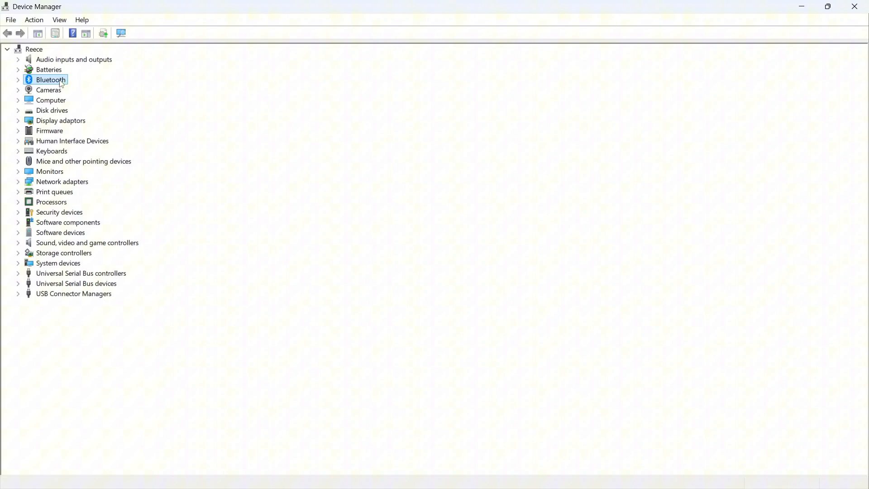
right_click(50, 79)
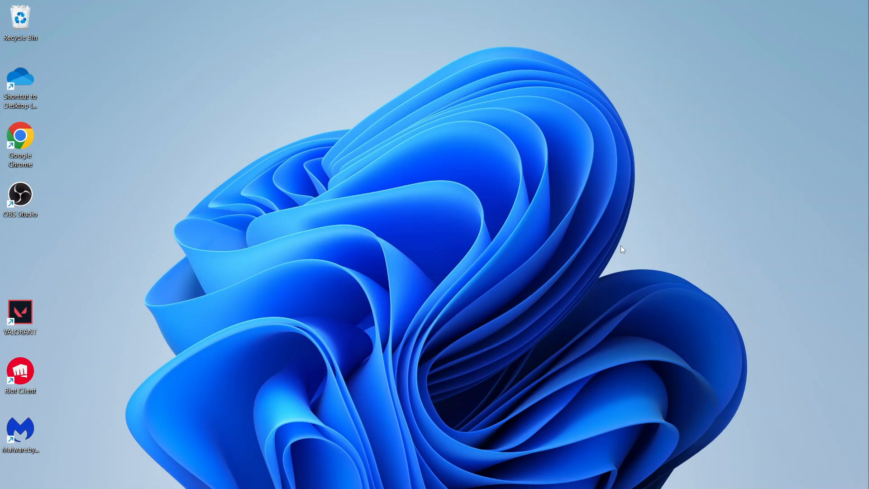
mouse_move(586, 219)
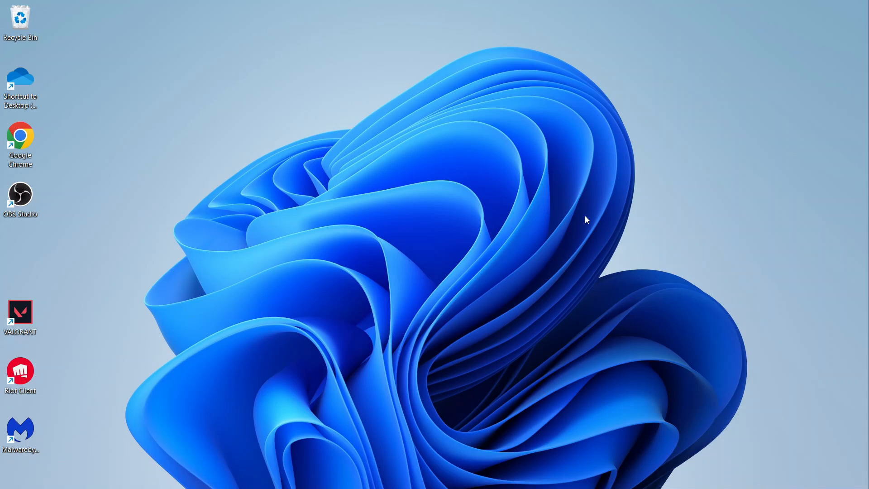